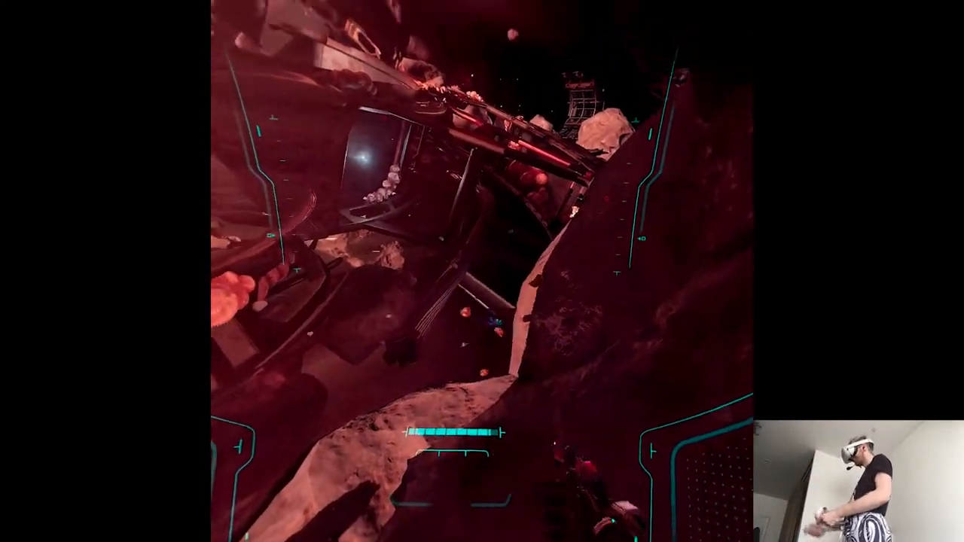
pyautogui.moveTo(482, 271)
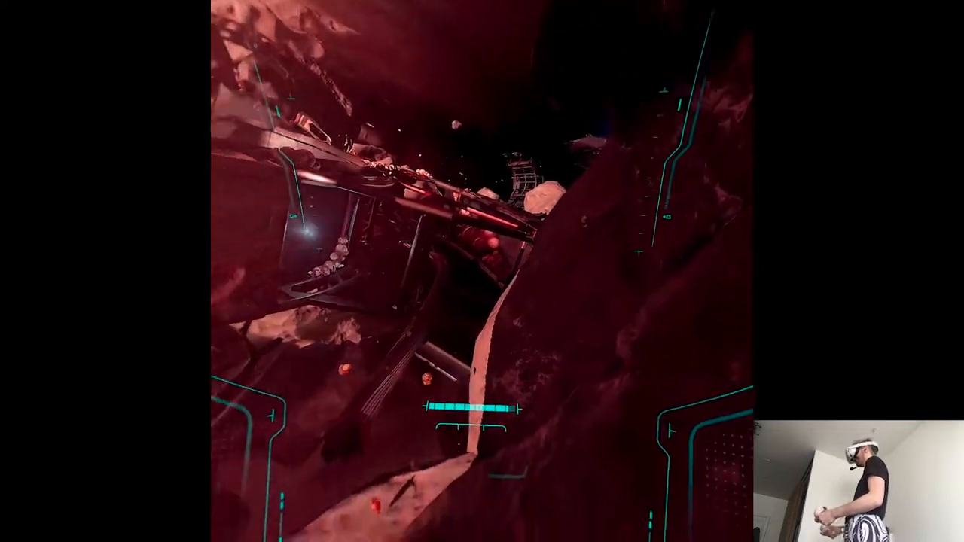